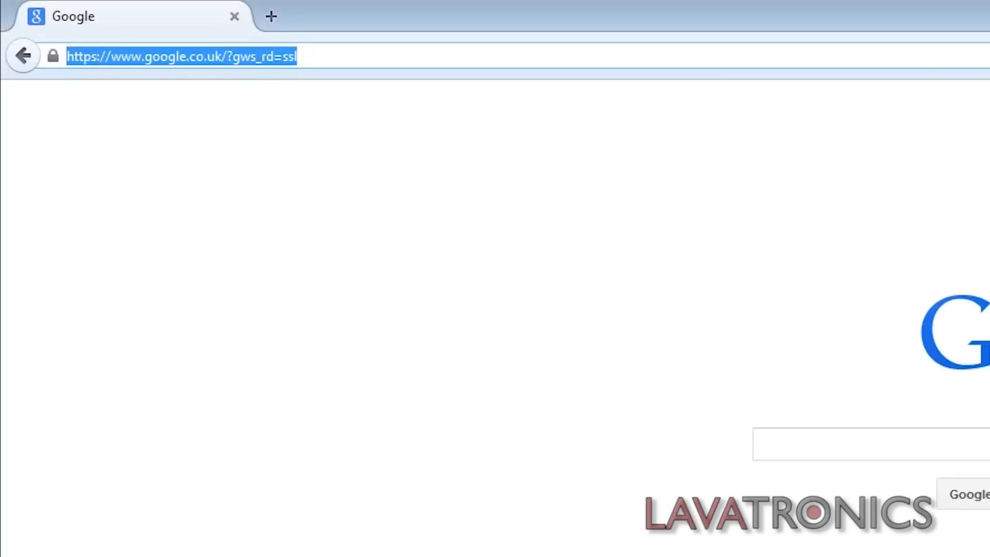
{"action": "type", "text": "www.vi"}
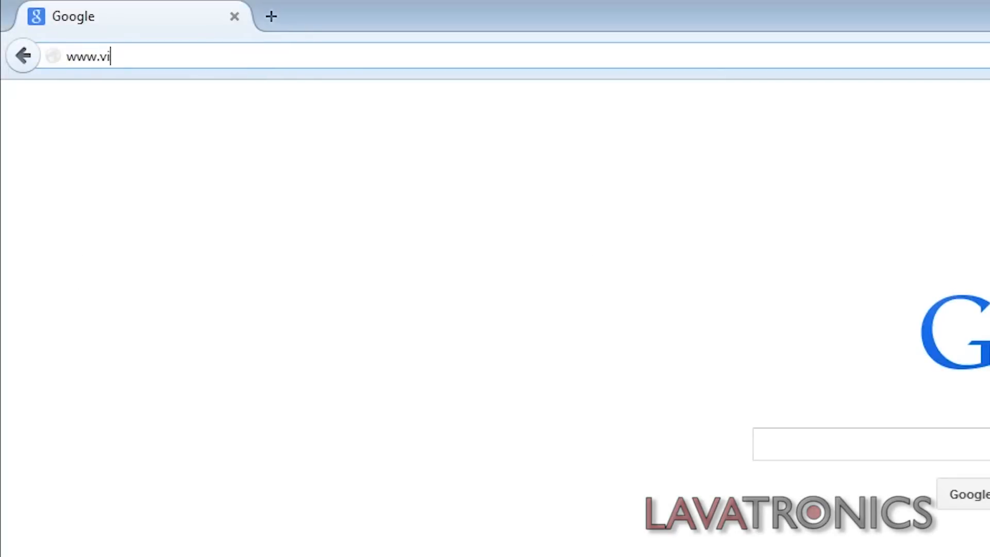
{"action": "type", "text": "x4.com"}
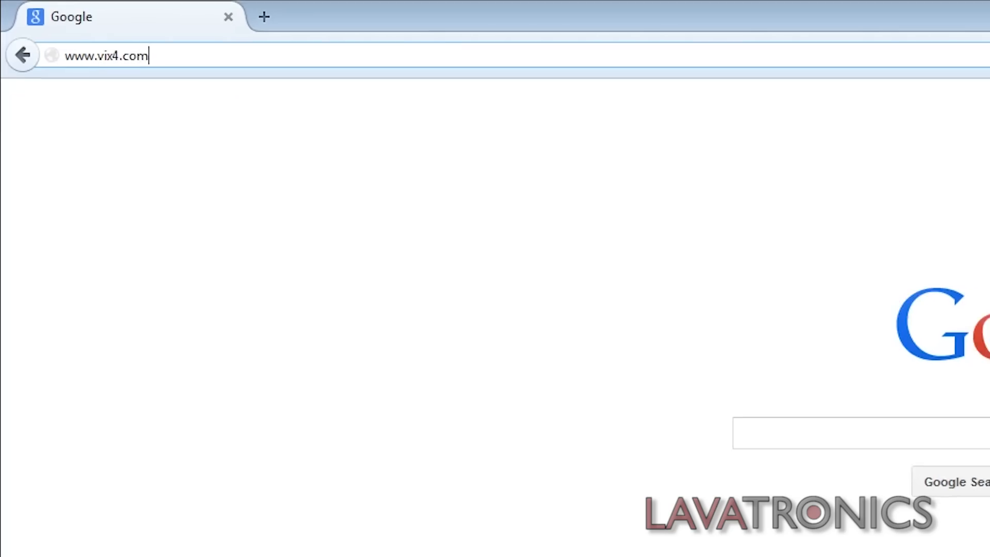
{"action": "key", "text": "Return"}
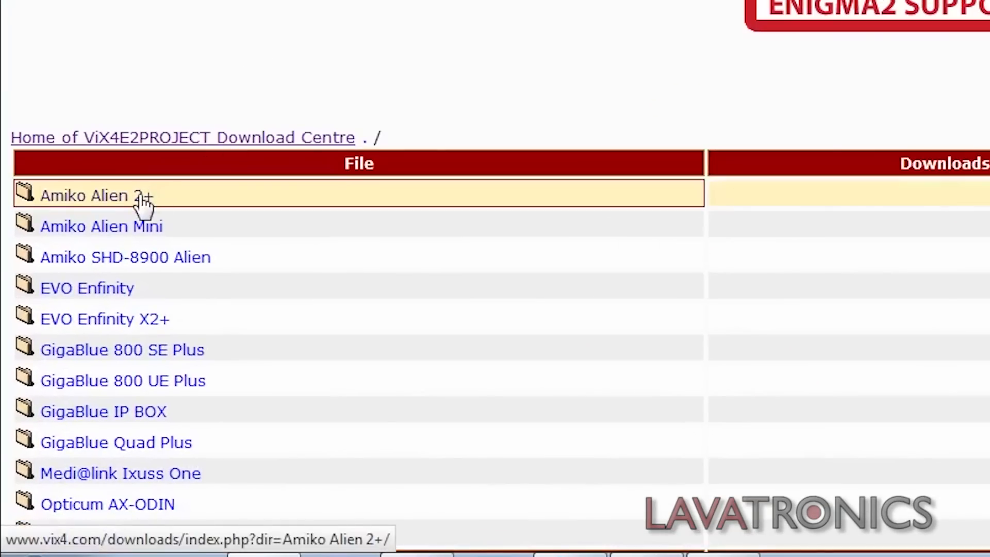
{"action": "left_click", "coordinate": [85, 195]}
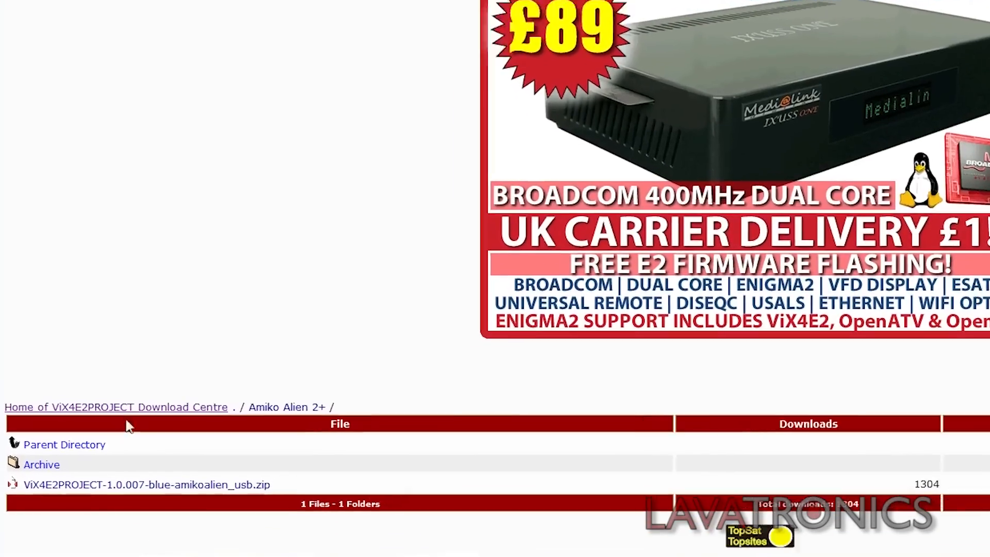
{"action": "left_click", "coordinate": [146, 484]}
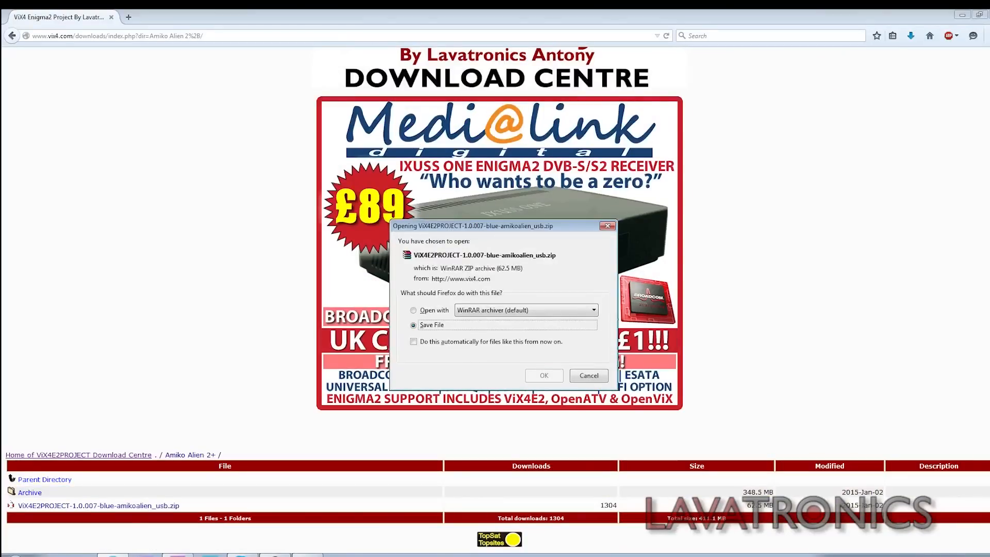
{"action": "left_click", "coordinate": [587, 375]}
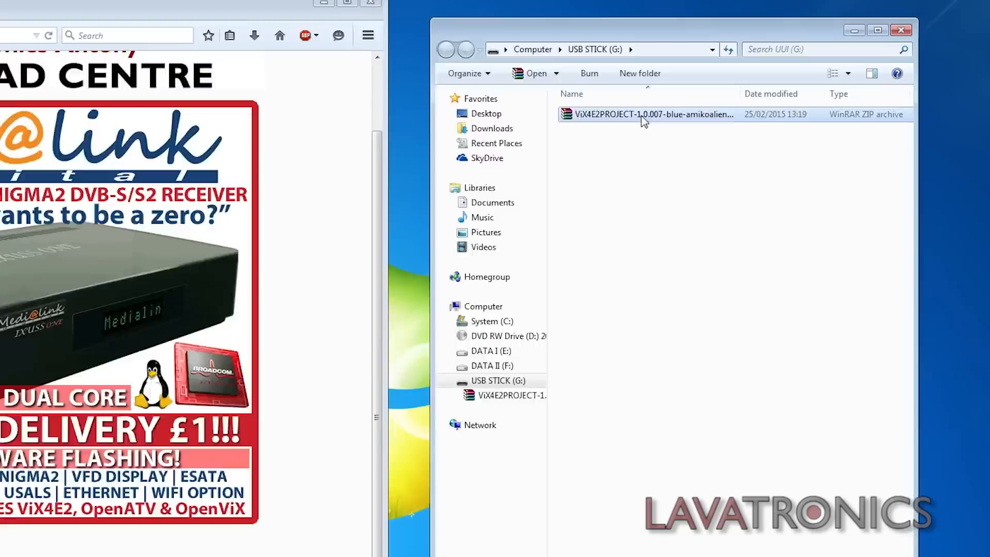
{"action": "double_click", "coordinate": [654, 115]}
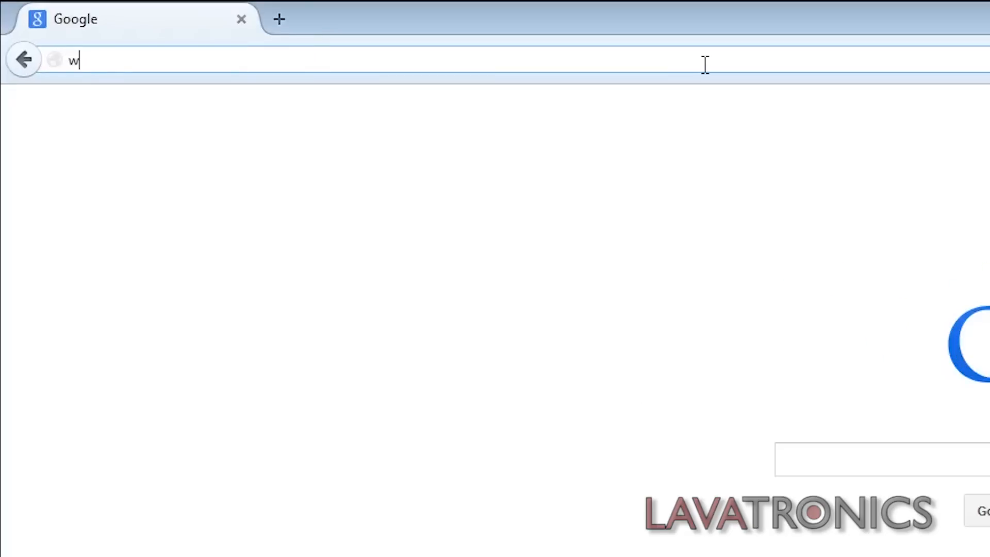
{"action": "type", "text": "ww.lavatron"}
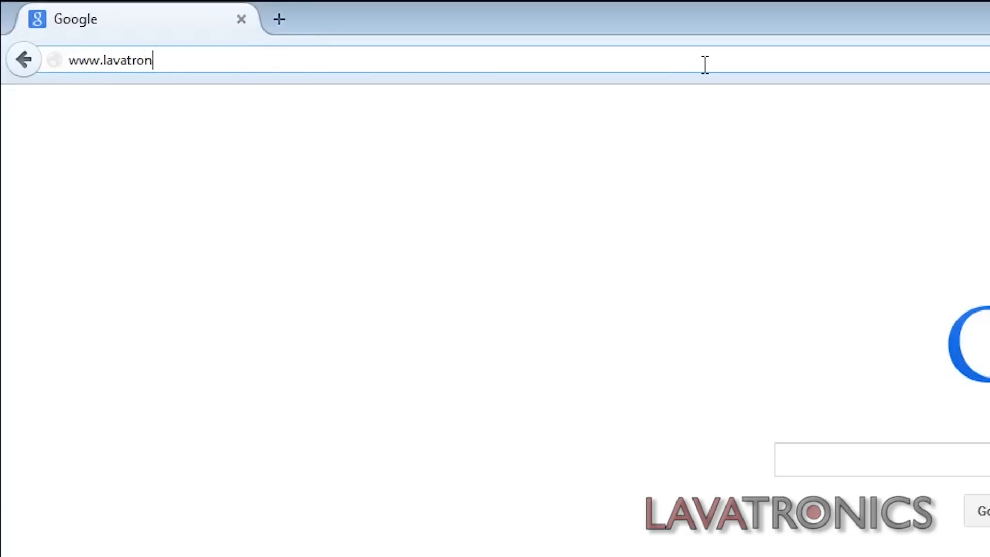
{"action": "key", "text": "Return"}
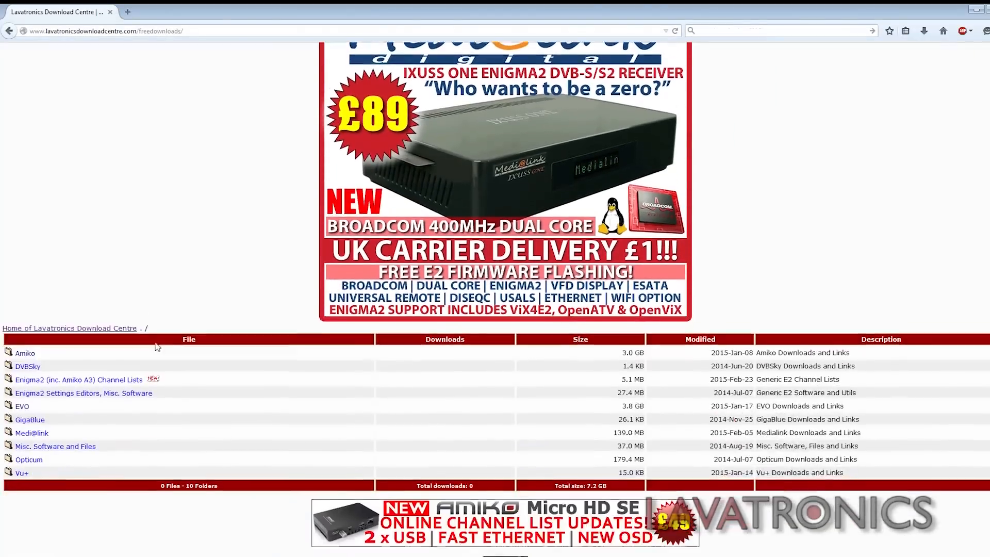
{"action": "left_click", "coordinate": [24, 352]}
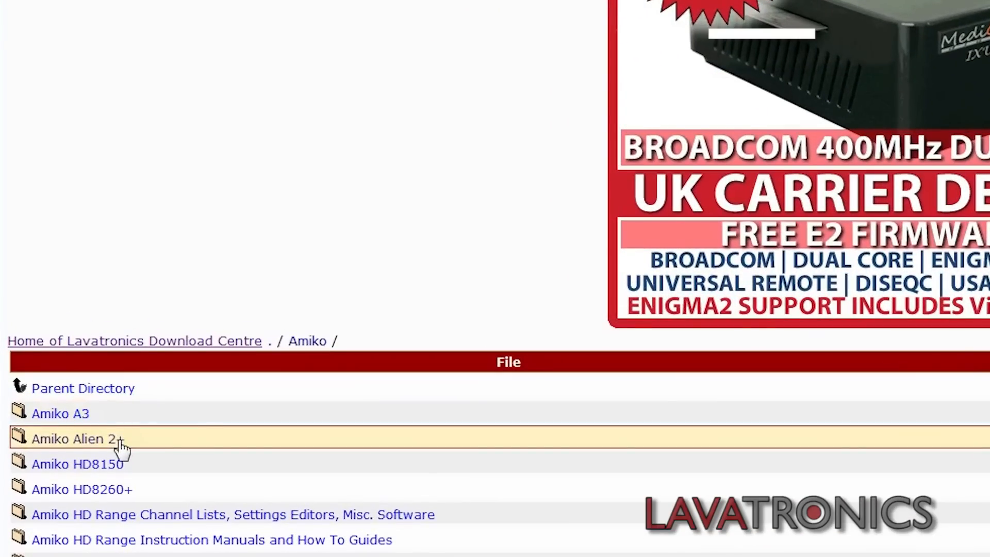
{"action": "left_click", "coordinate": [72, 439]}
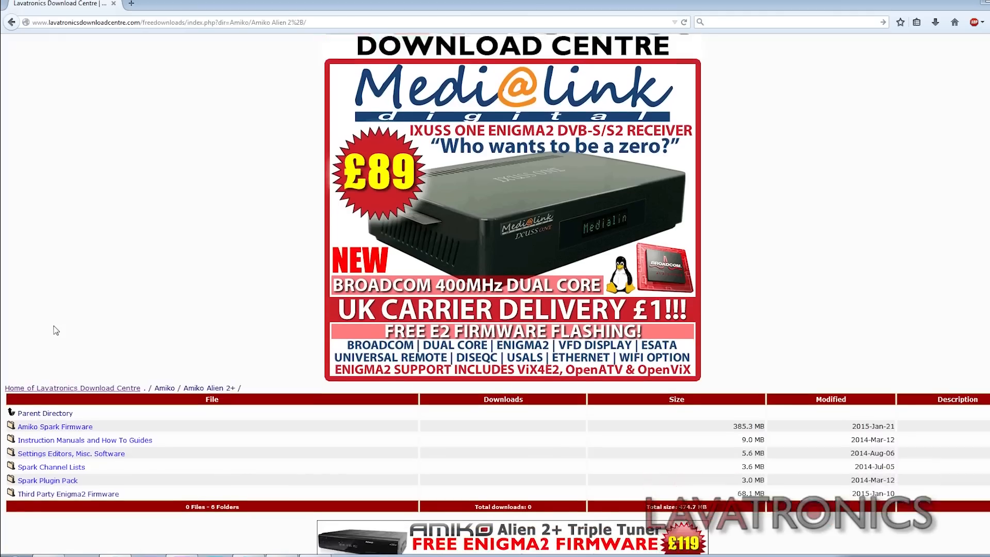
{"action": "left_click", "coordinate": [47, 480]}
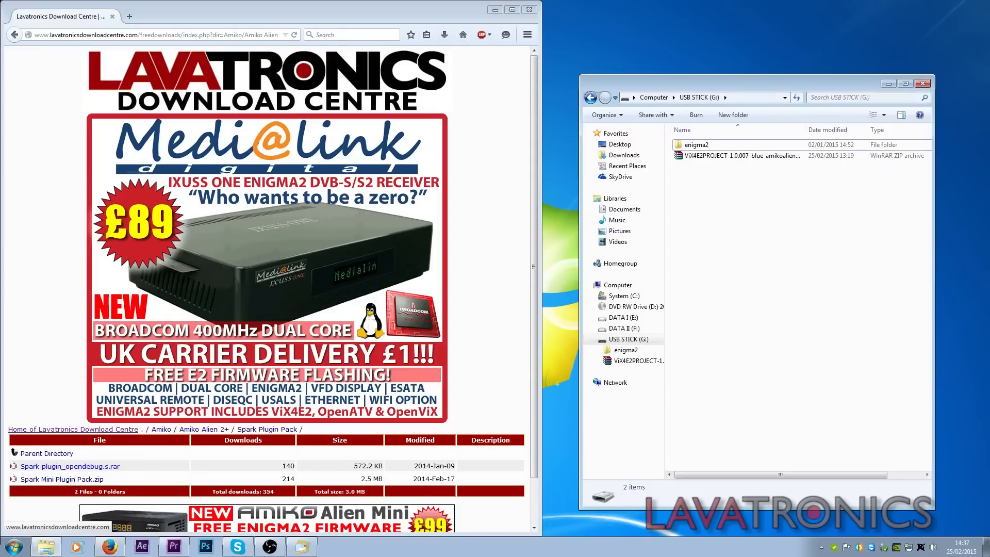
Step: Extract Spark Mini Plugin Pack.zip onto the USB stick with Extract Here
{"action": "right_click", "coordinate": [676, 160]}
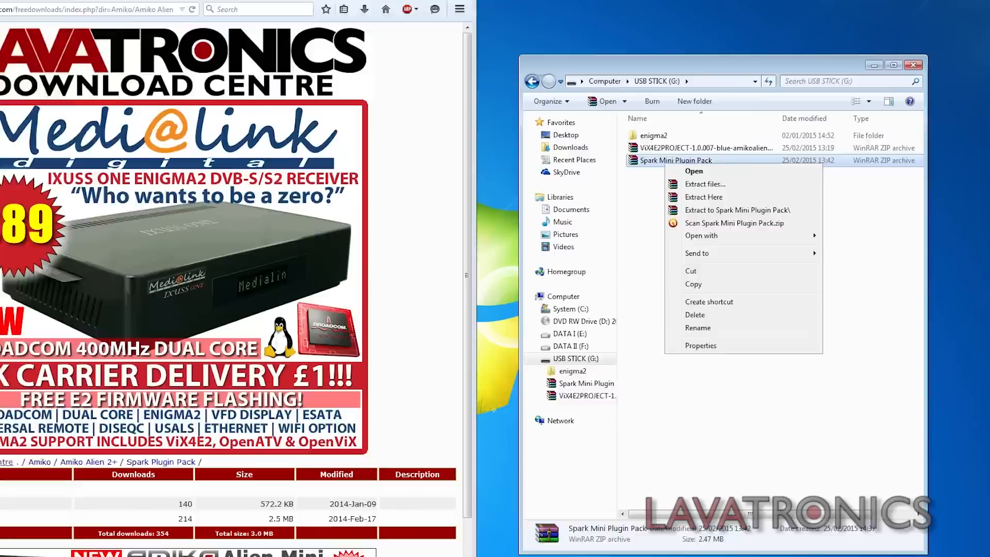
{"action": "left_click", "coordinate": [703, 196]}
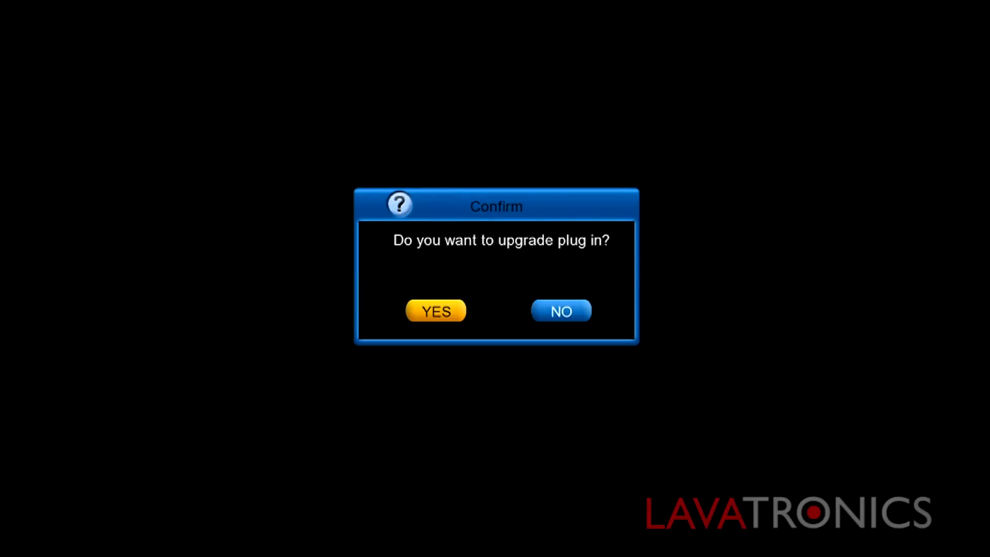
Step: Answer NO to the 'Do you want to upgrade plug in?' prompt
{"action": "left_click", "coordinate": [435, 311]}
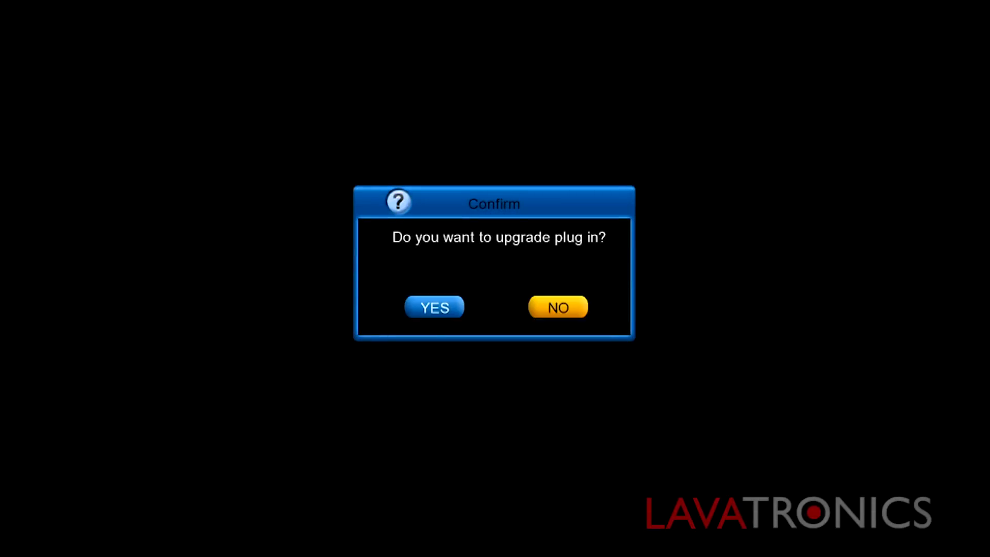
{"action": "left_click", "coordinate": [557, 307]}
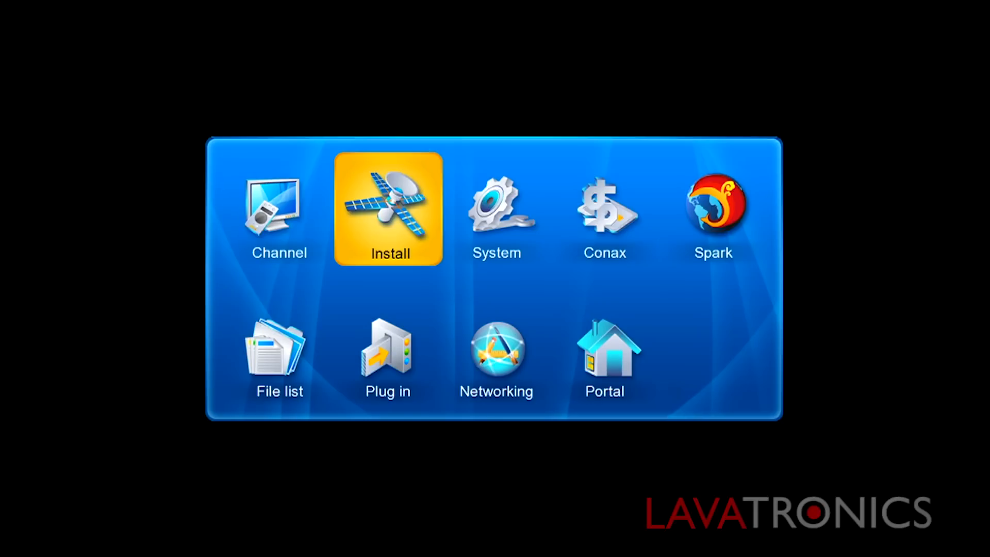
Step: Run plugin_e2upgrade.s from Plug in and select /storage/c/enigma2/ as the update path
{"action": "left_click", "coordinate": [387, 354]}
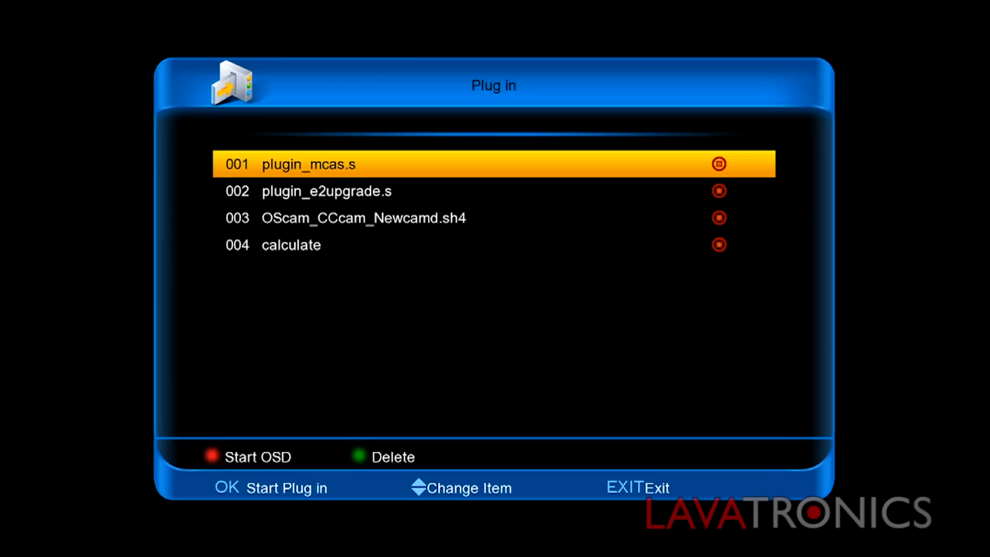
{"action": "key", "text": "Down"}
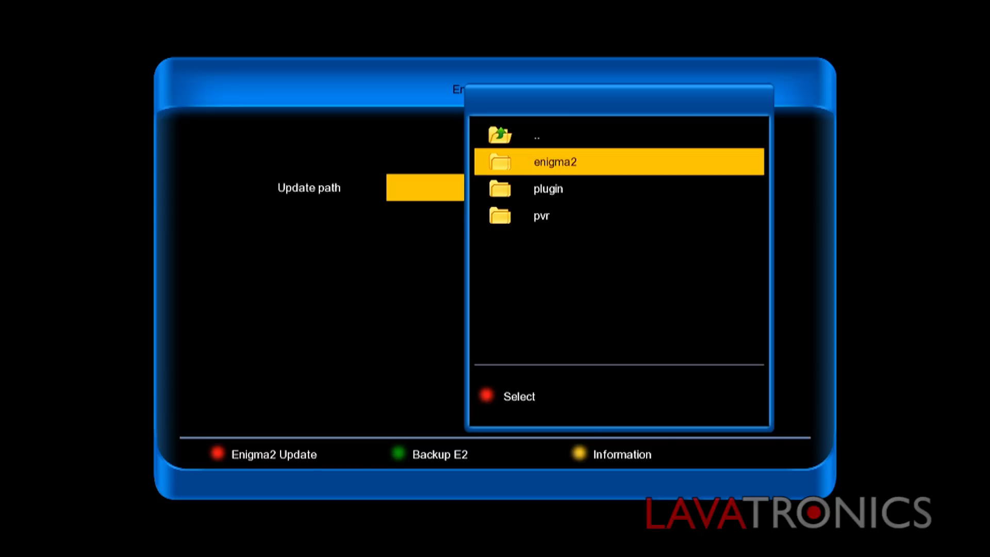
{"action": "left_click", "coordinate": [553, 161]}
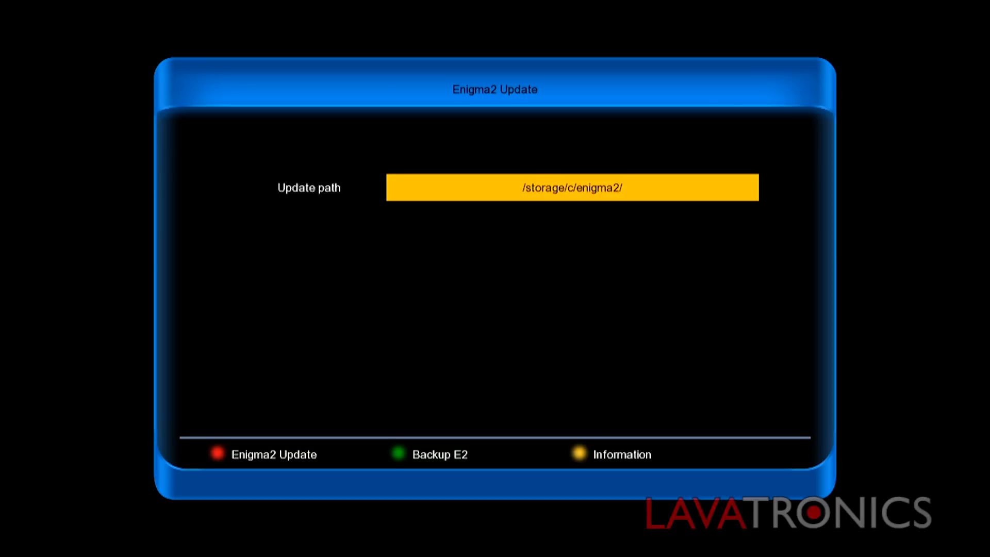